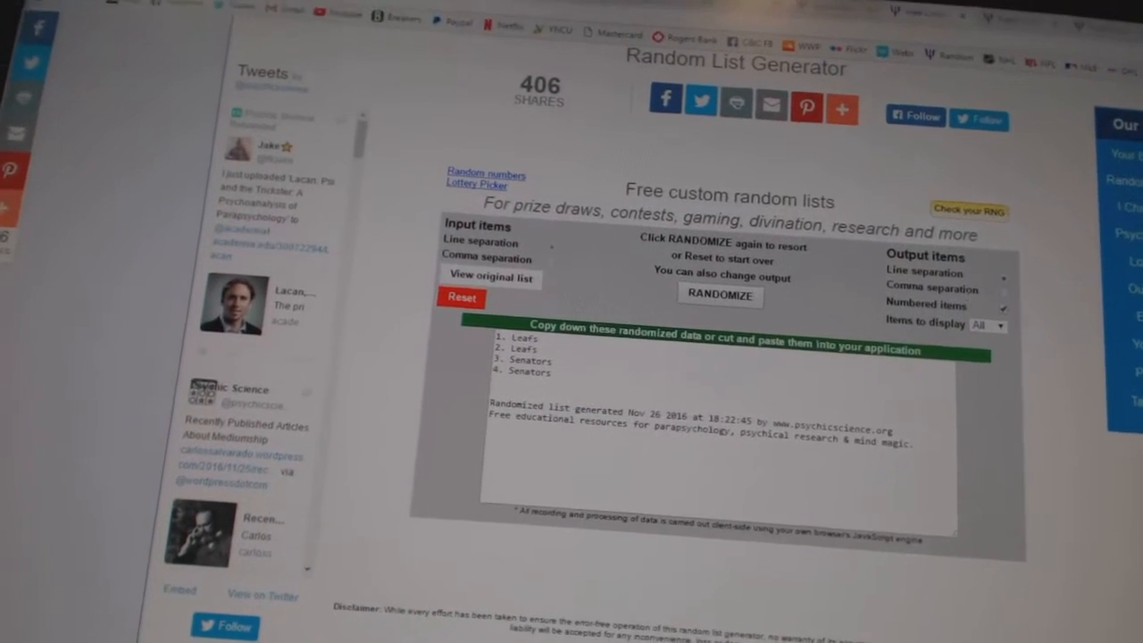
- Randomize the four-team Leafs/Senators list twice, yielding Senators, Leafs, Leafs, Senators
scroll("down", 3)
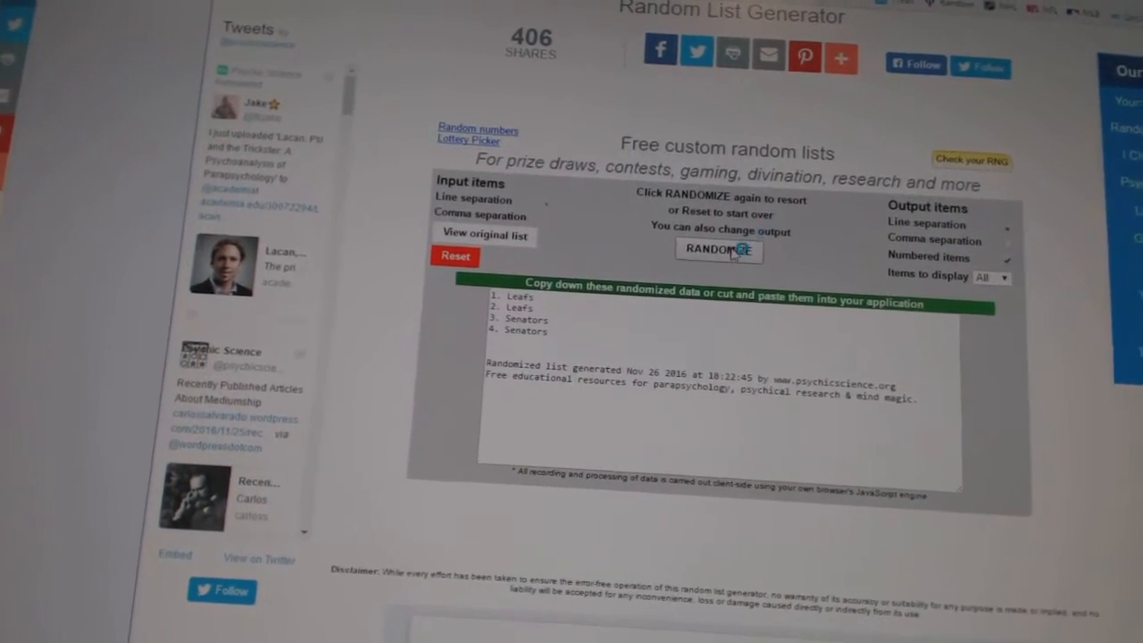
left_click(719, 250)
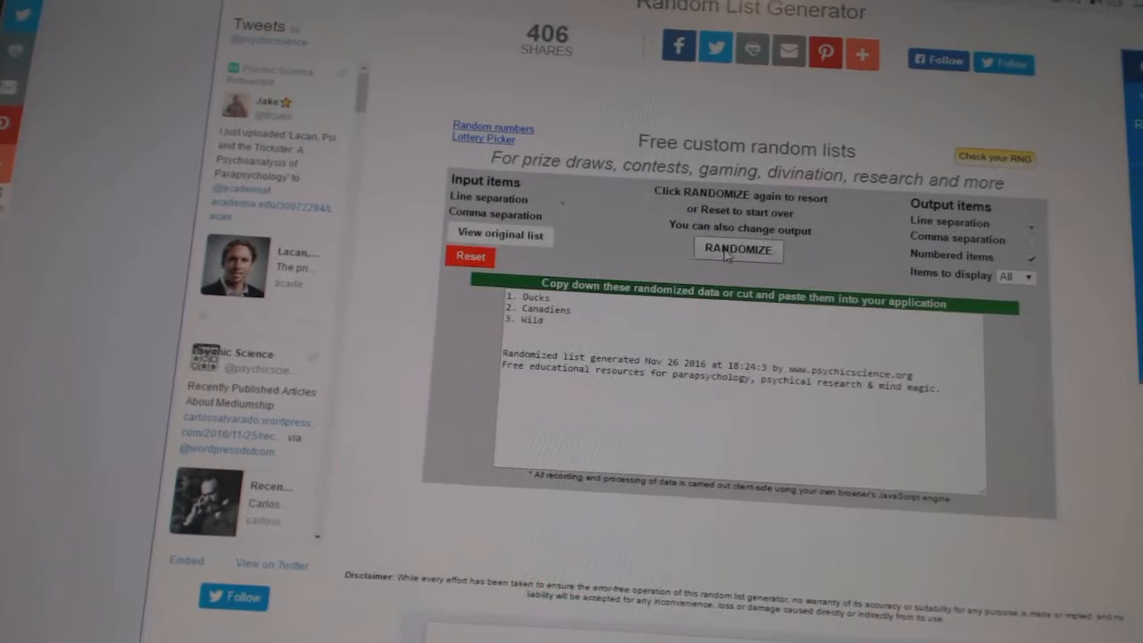
left_click(737, 250)
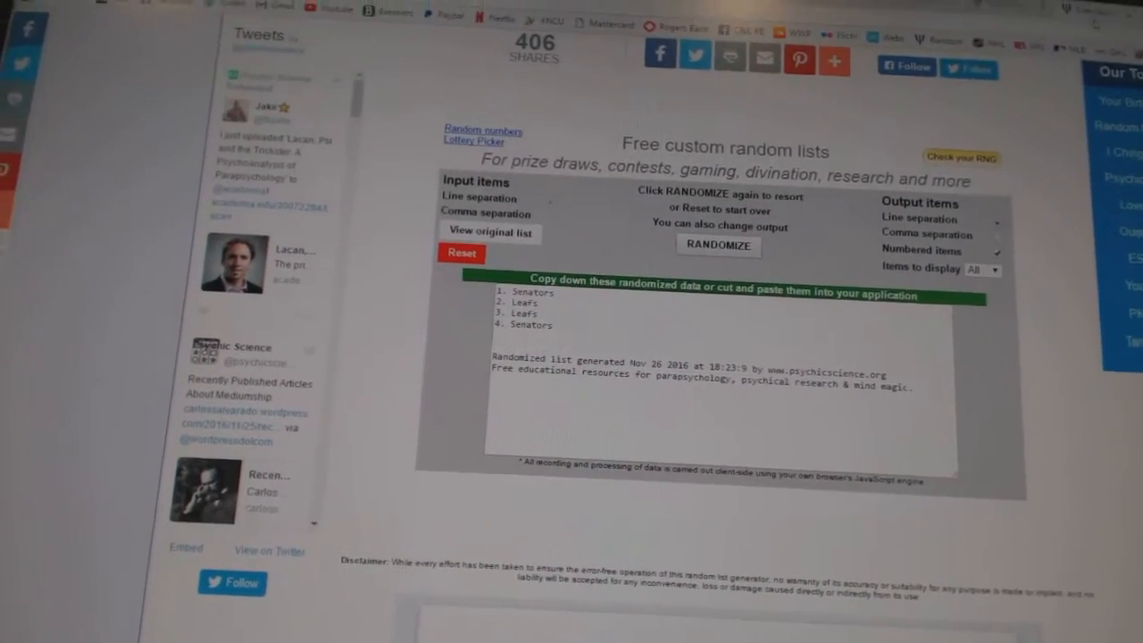
- Reshuffle the team list three more times, ending with Oilers, Lightning, Sabres
left_click(719, 245)
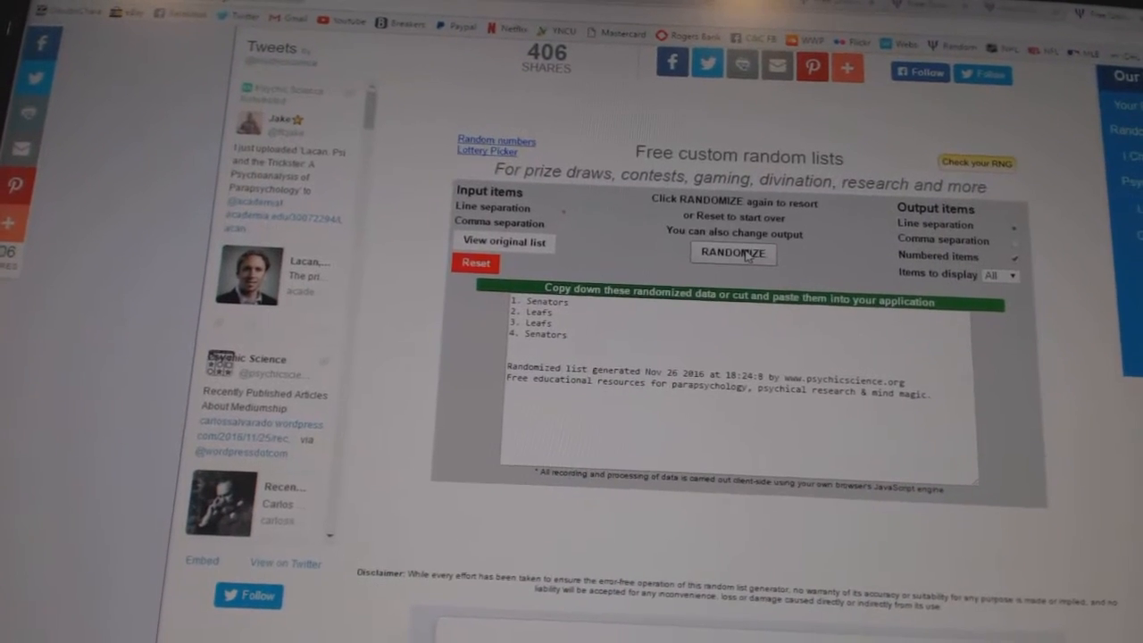
left_click(732, 253)
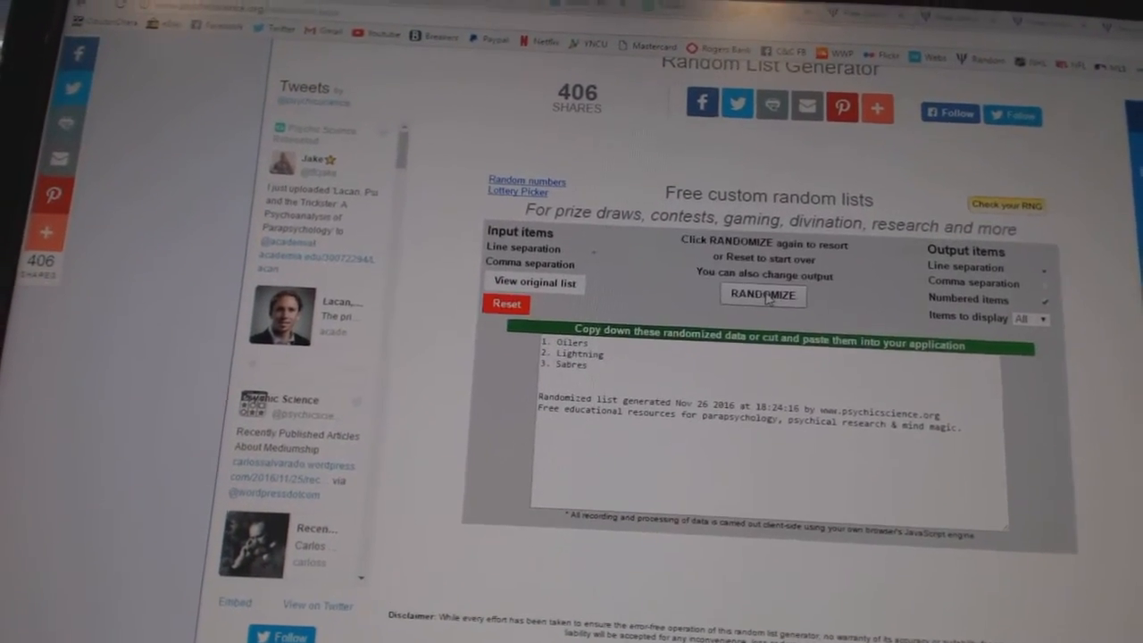
left_click(762, 294)
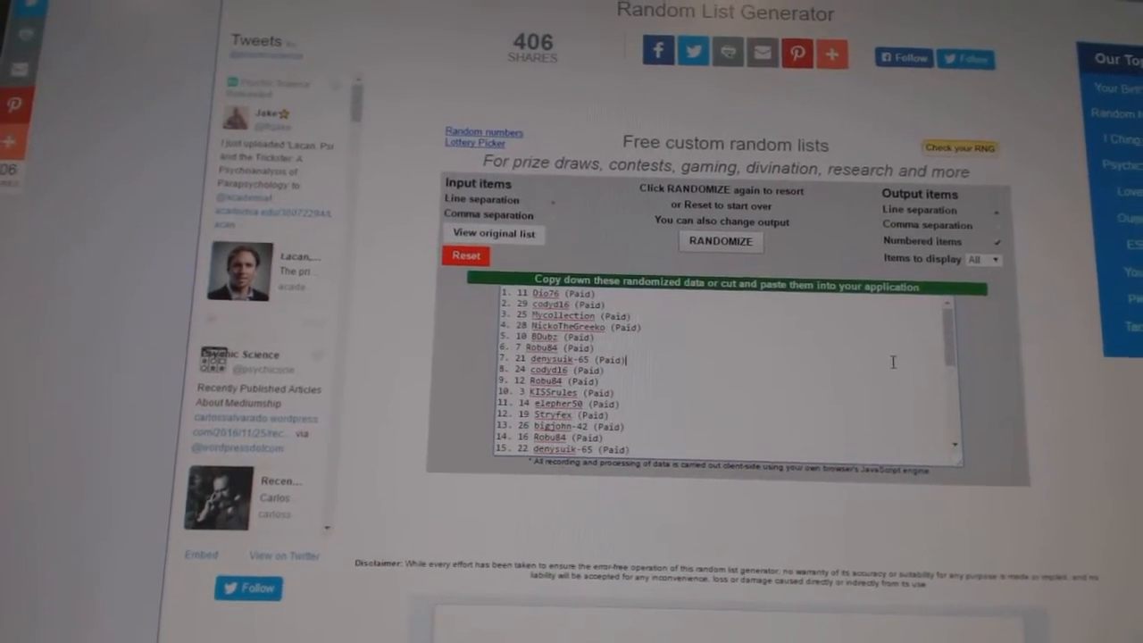
scroll("down", 3)
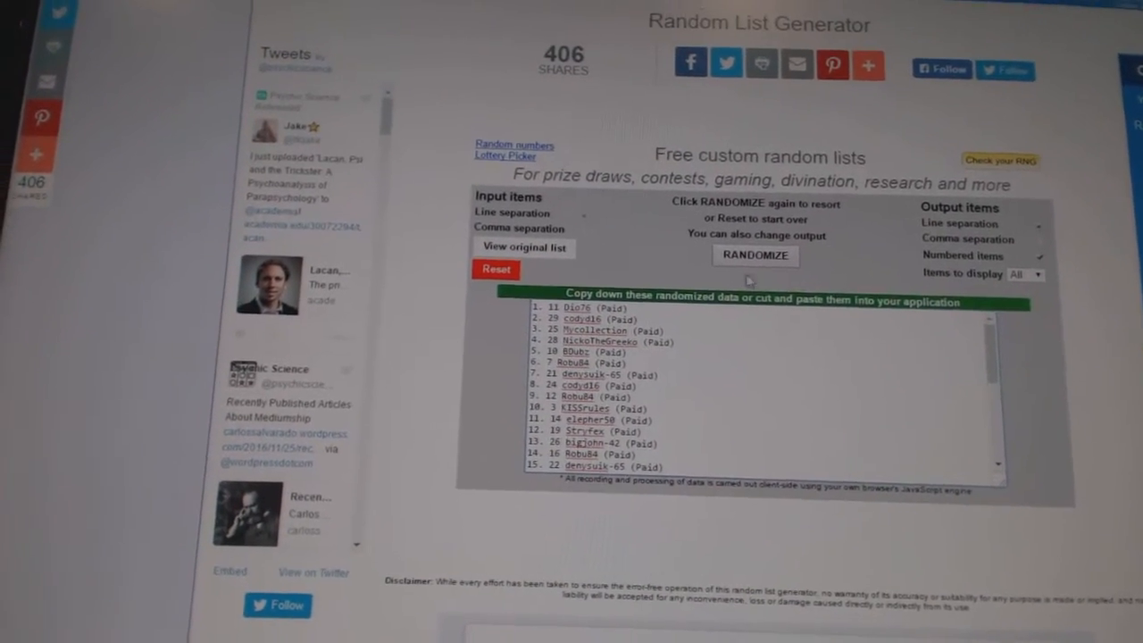
left_click(754, 255)
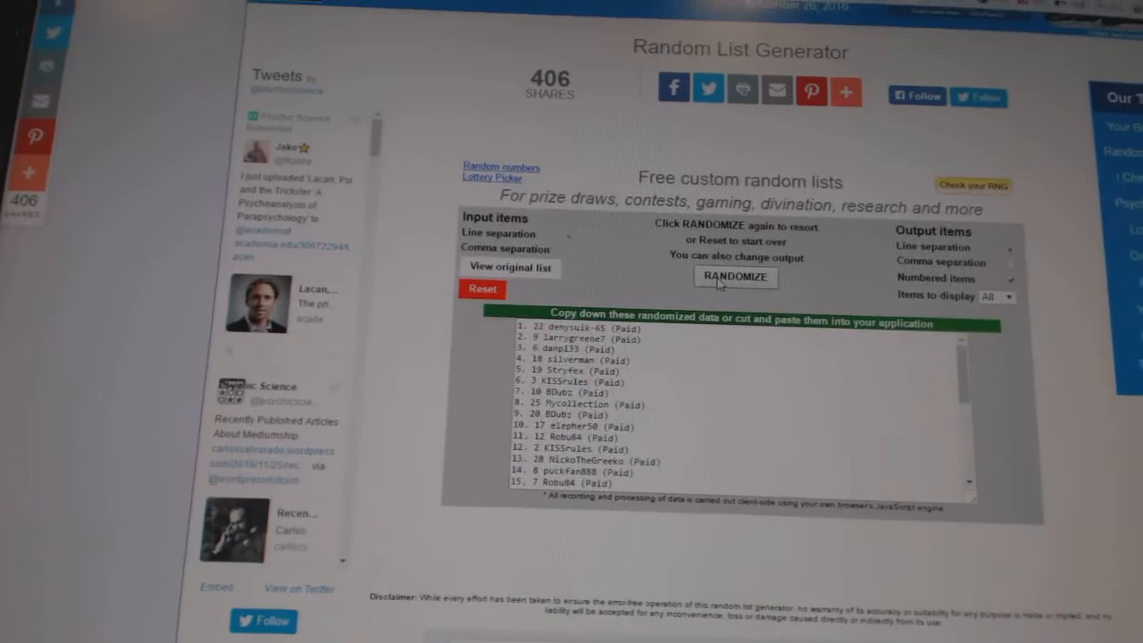
left_click(734, 276)
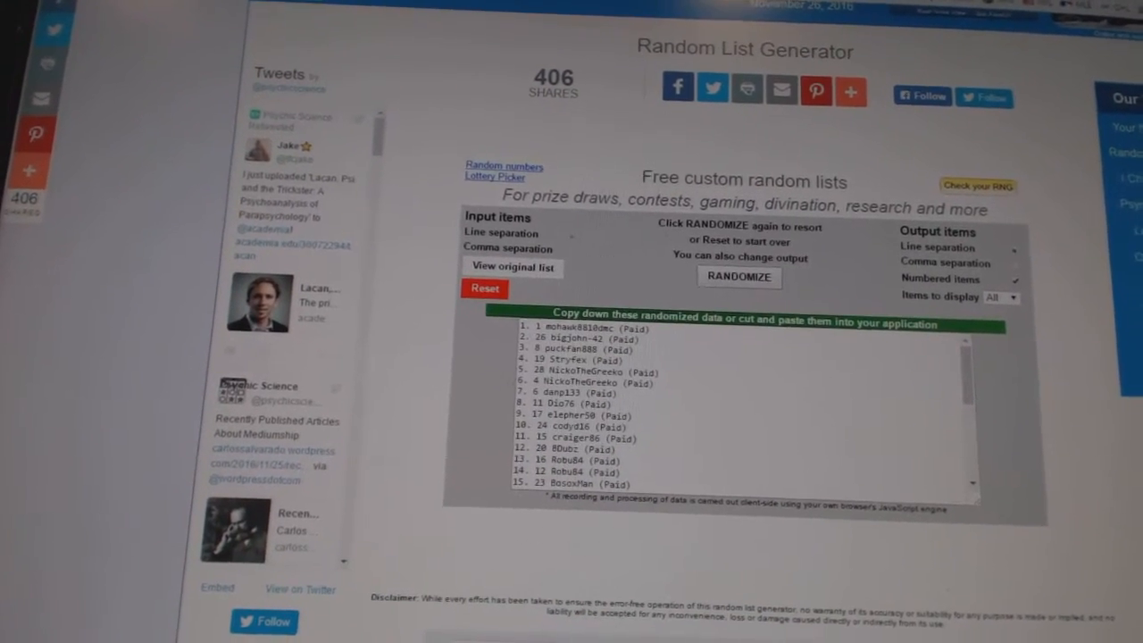